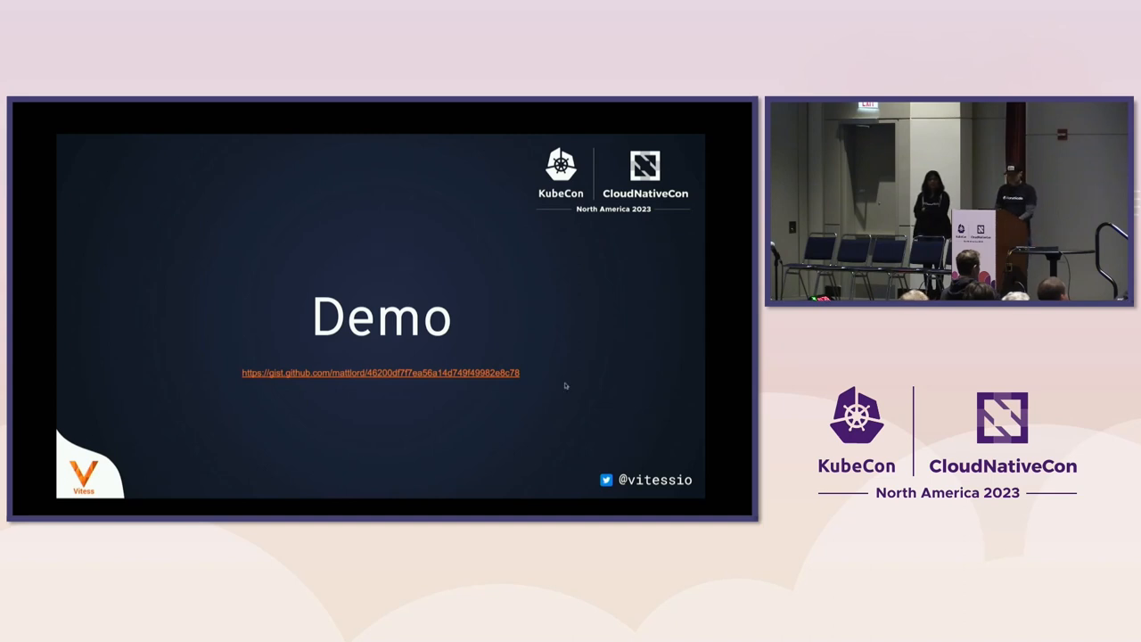
pyautogui.moveTo(478, 287)
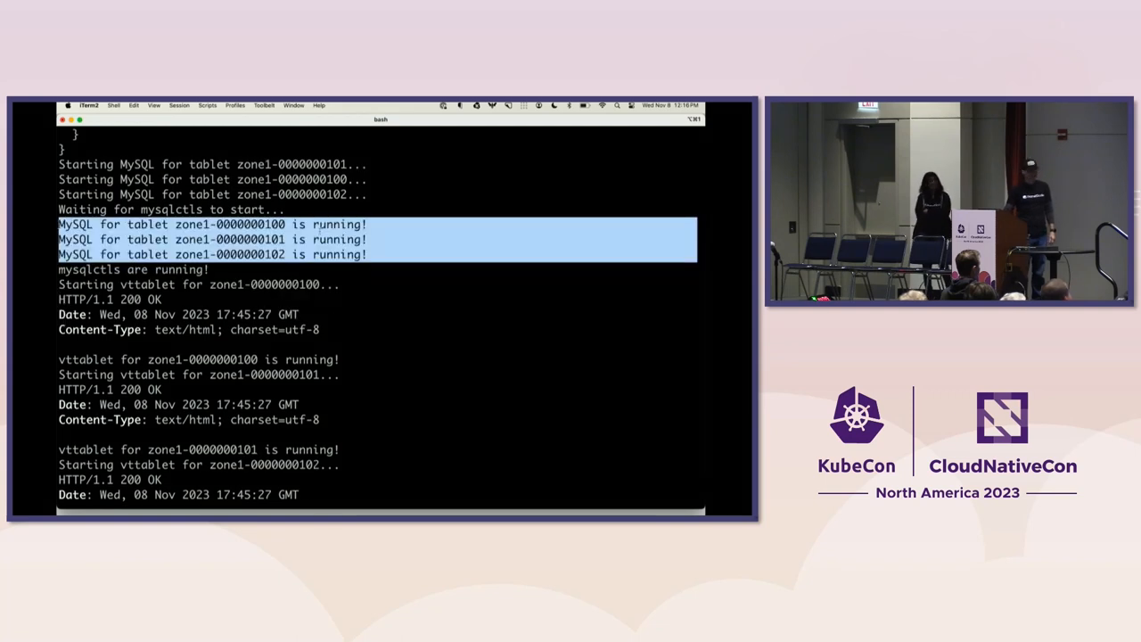
pyautogui.moveTo(271, 305)
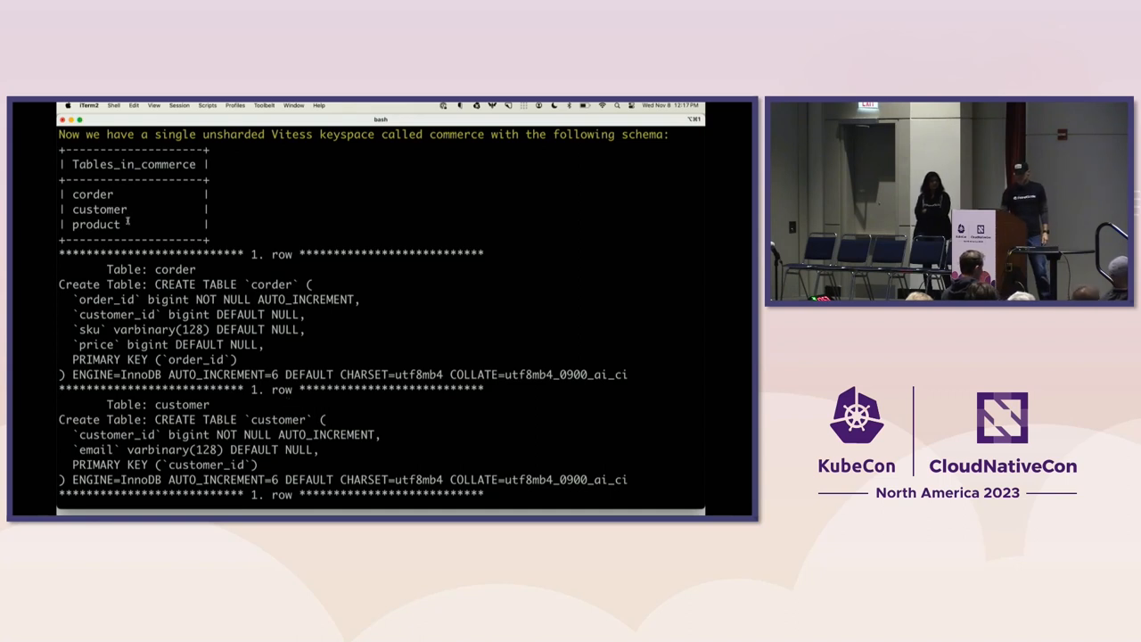
# Review the SHOW TABLES and SHOW CREATE TABLE output for commerce's corder, customer and product
pyautogui.scroll(-3)
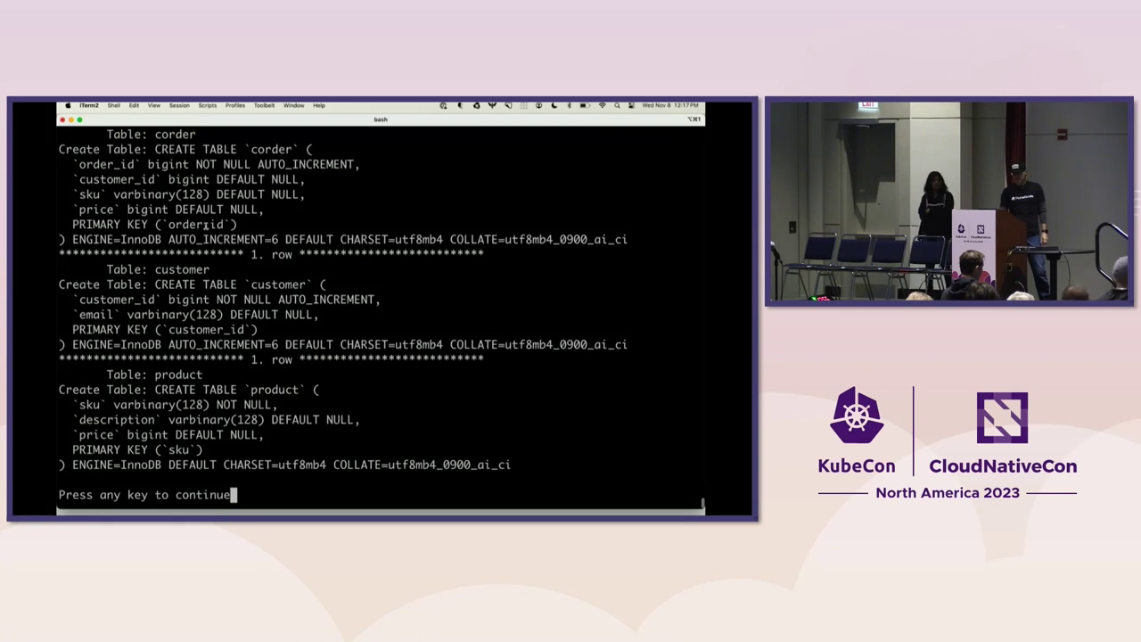
pyautogui.doubleClick(306, 164)
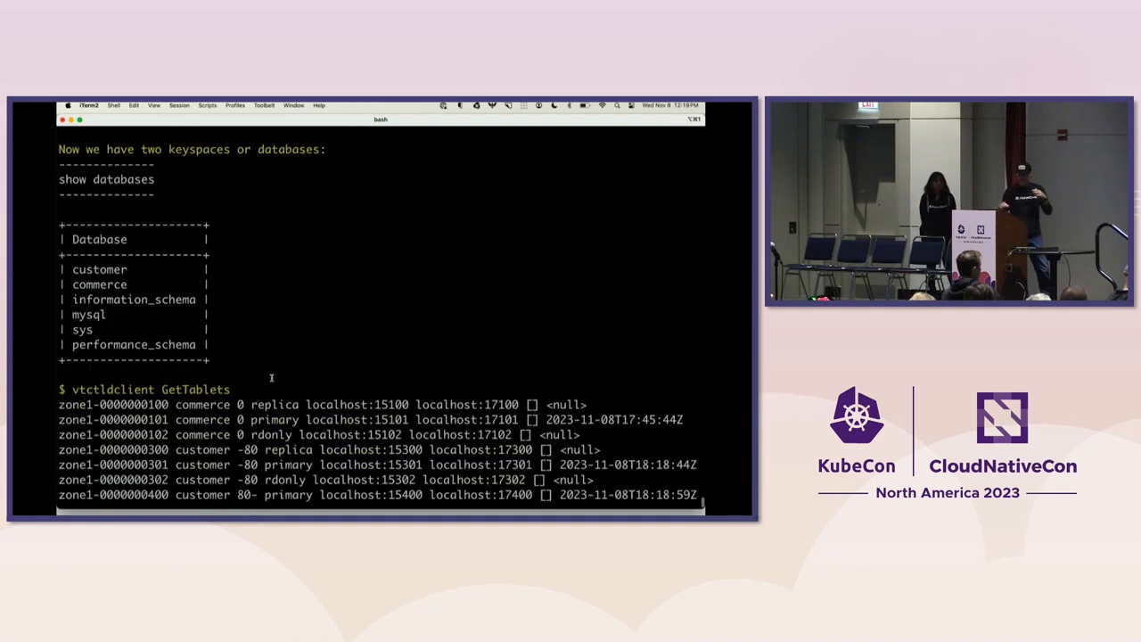
# Scroll through the output listing customer shards -80 and 80- and their tablets
pyautogui.scroll(-3)
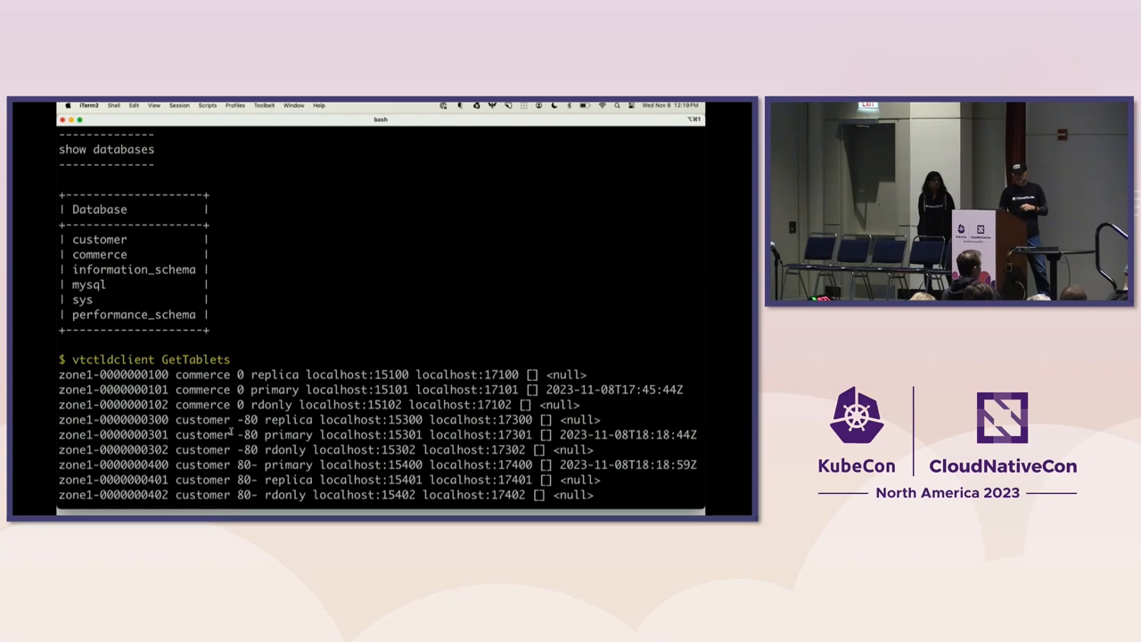
pyautogui.moveTo(242, 307)
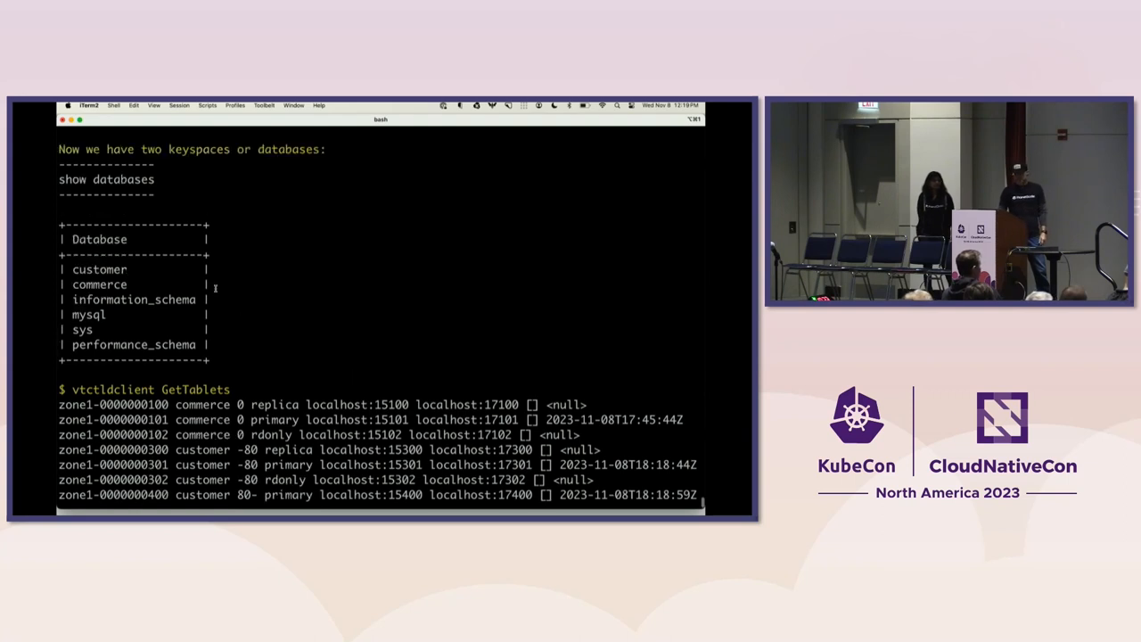
# Review the GetTablets output for customer shards -80 and 80-, then advance to the MoveTables step
pyautogui.scroll(-3)
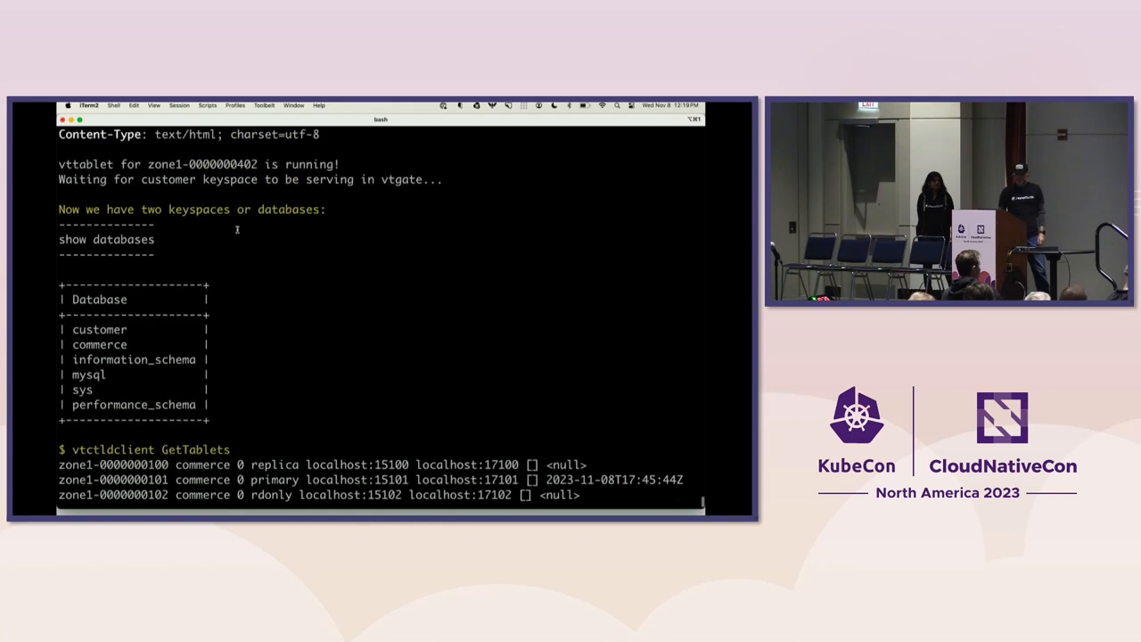
pyautogui.scroll(-3)
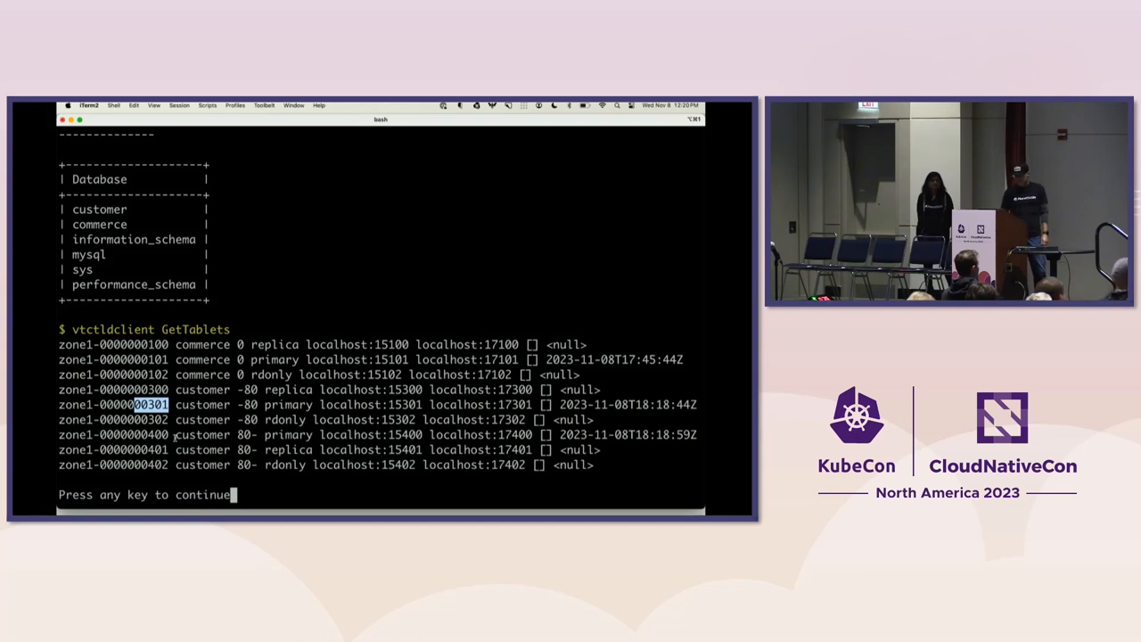
pyautogui.press('enter')
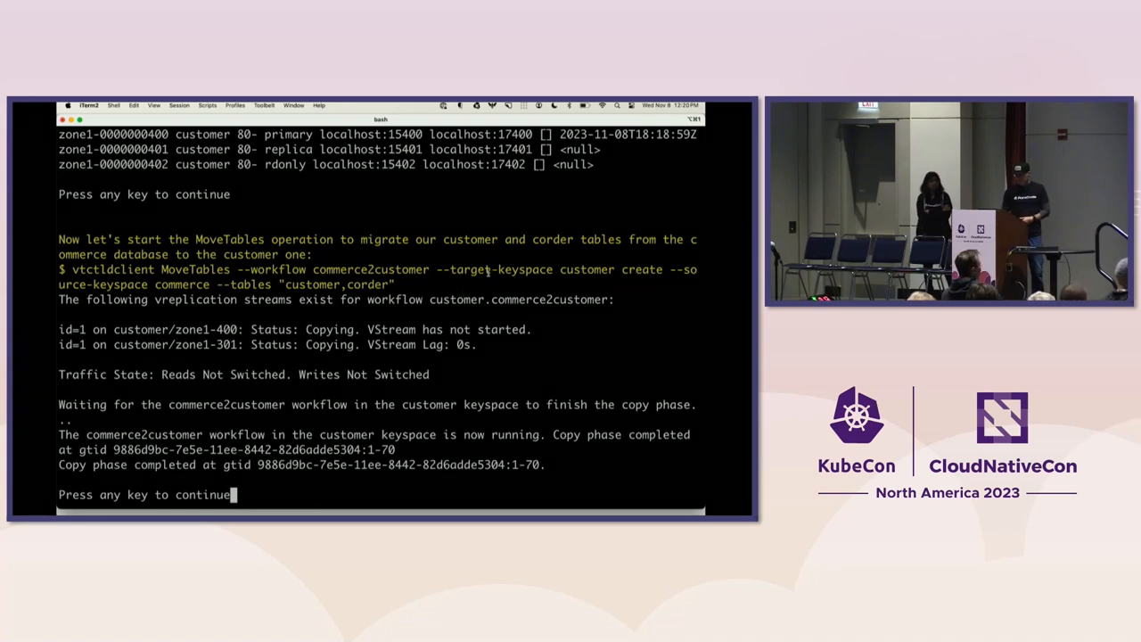
pyautogui.moveTo(315, 294)
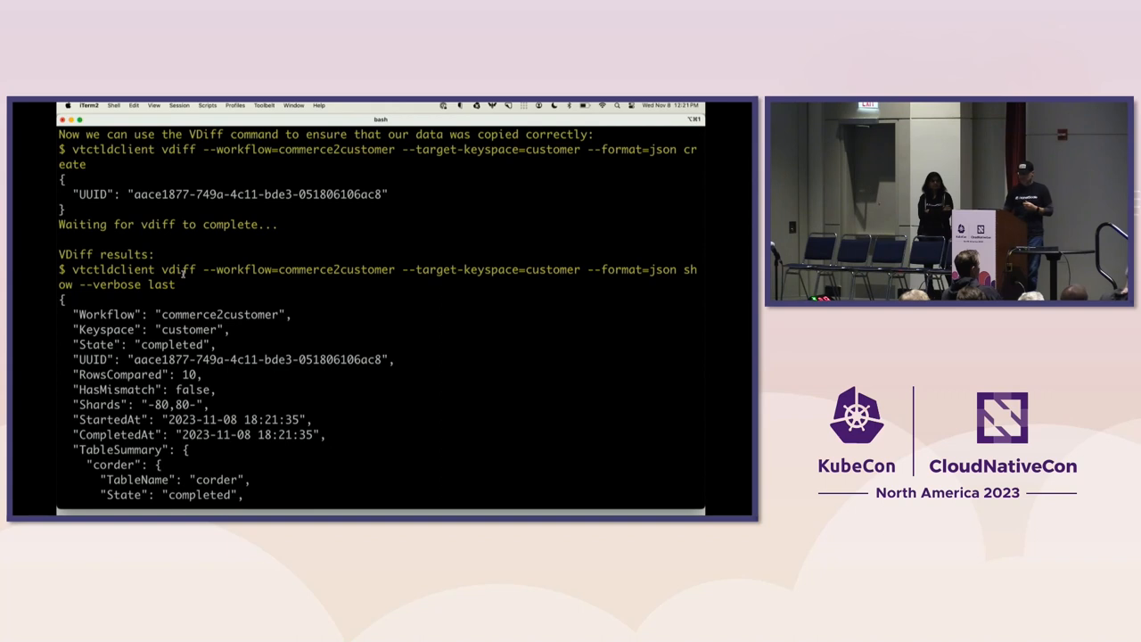
pyautogui.scroll(-3)
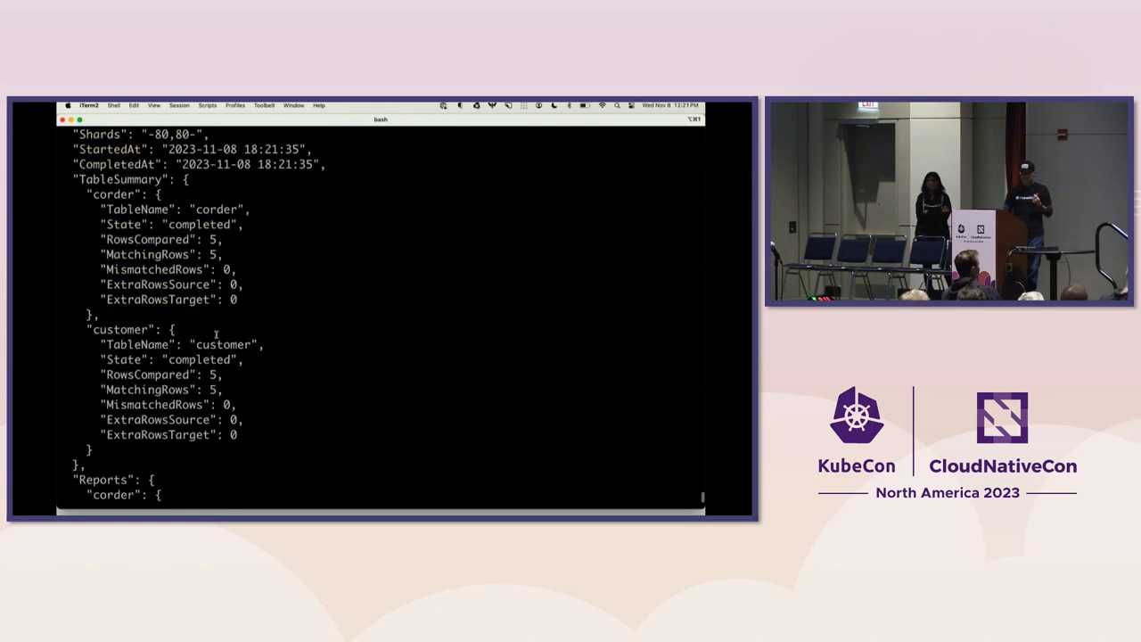
pyautogui.scroll(-3)
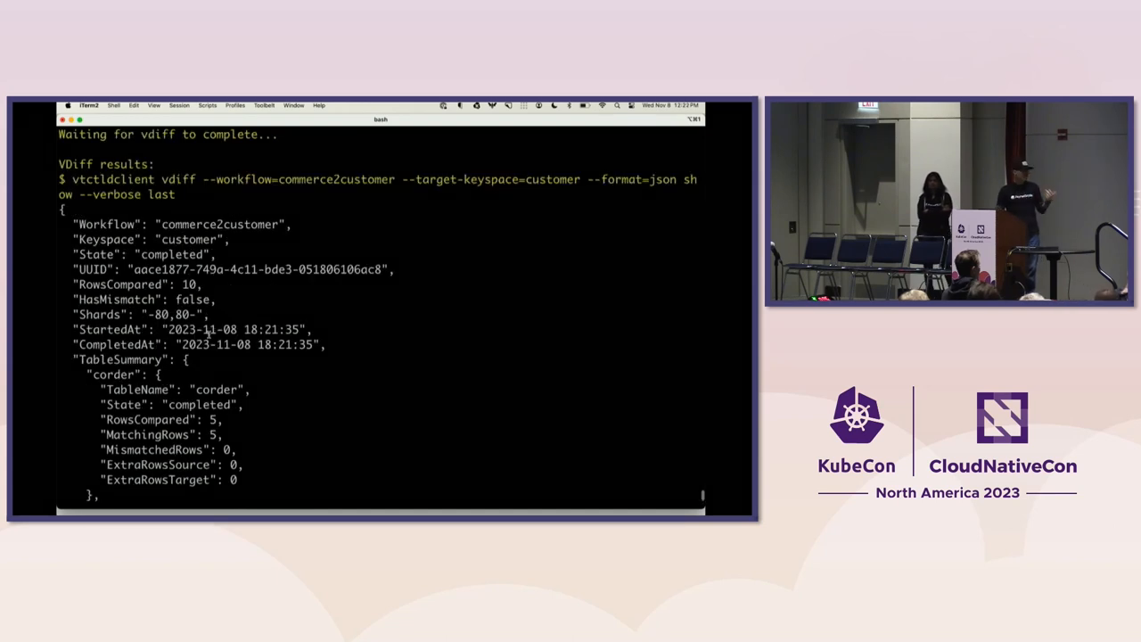
pyautogui.scroll(-3)
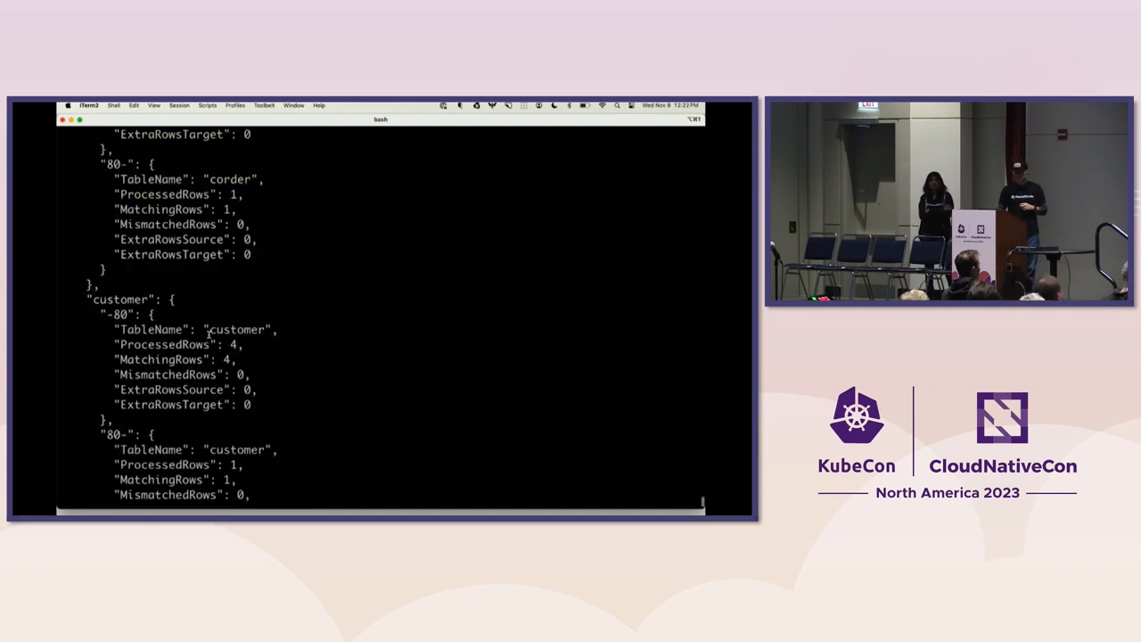
pyautogui.scroll(-3)
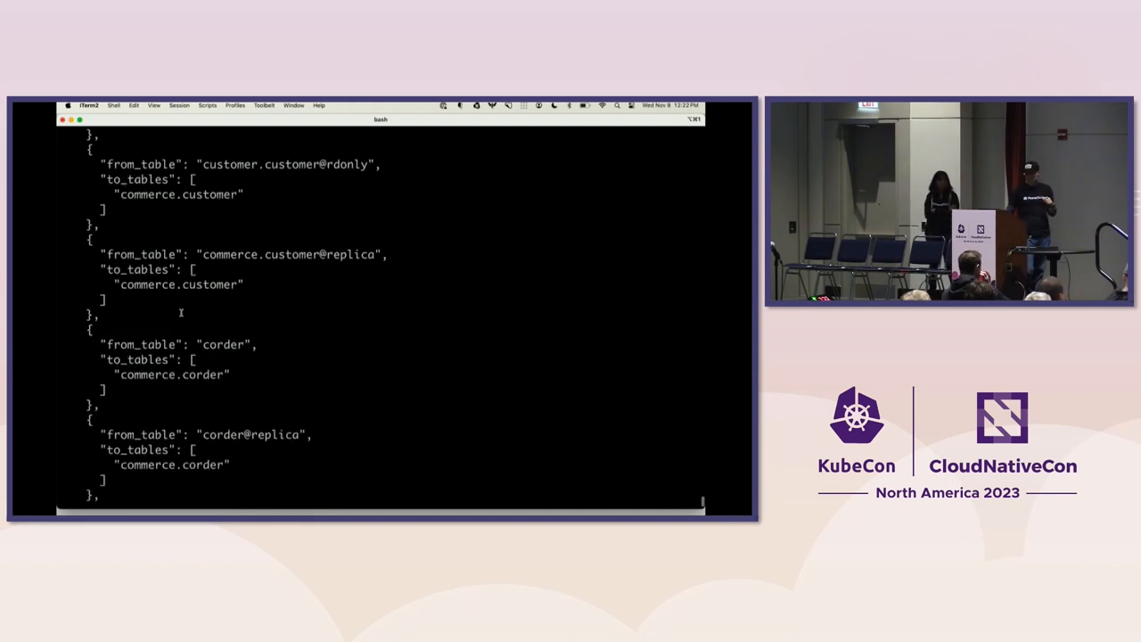
pyautogui.moveTo(214, 284)
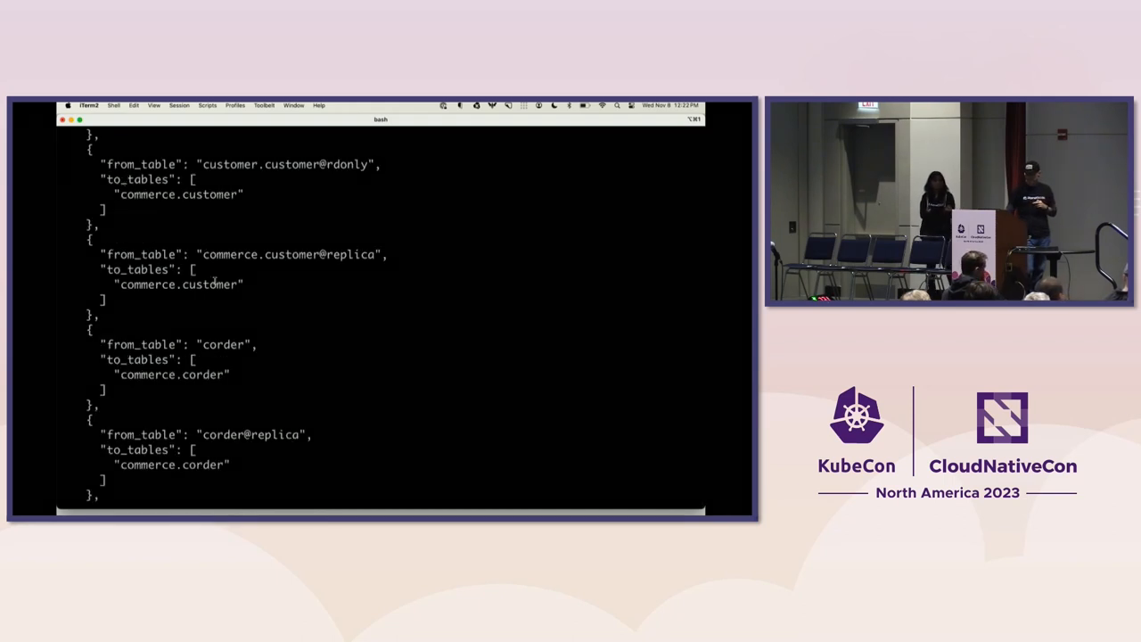
# Run the insert of a new customer row and matching corder row into commerce
pyautogui.doubleClick(211, 284)
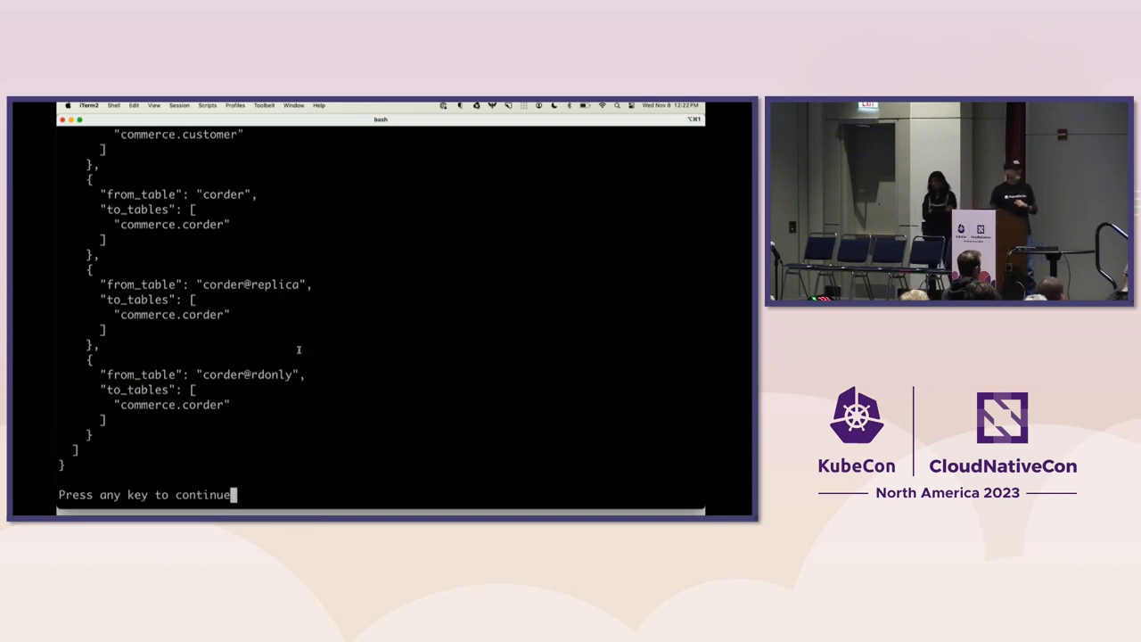
pyautogui.press('enter')
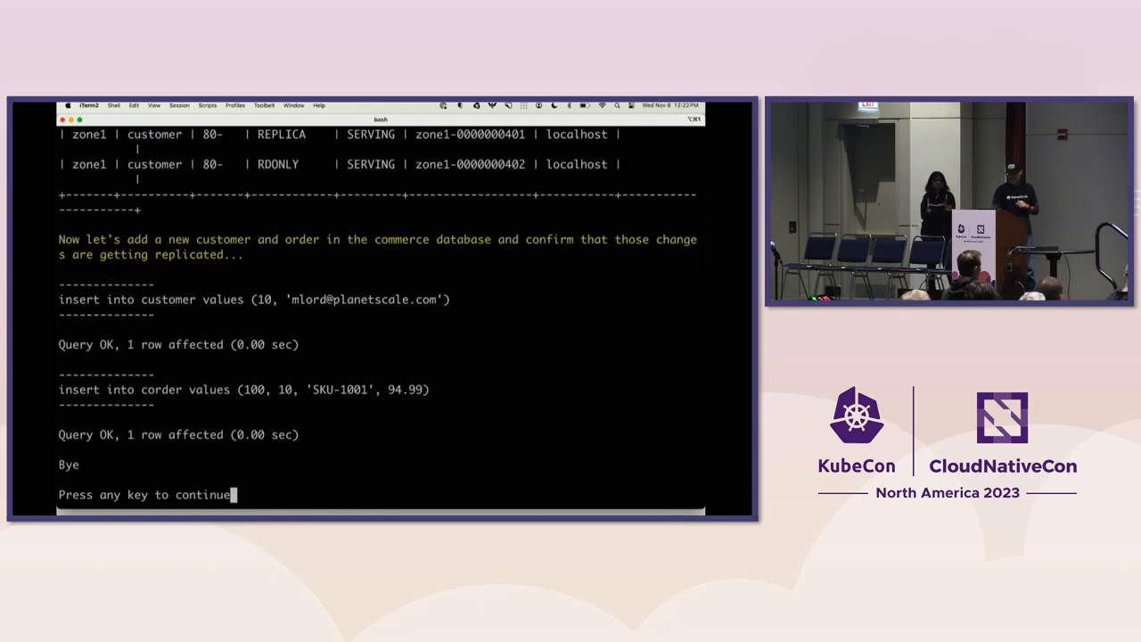
pyautogui.moveTo(361, 318)
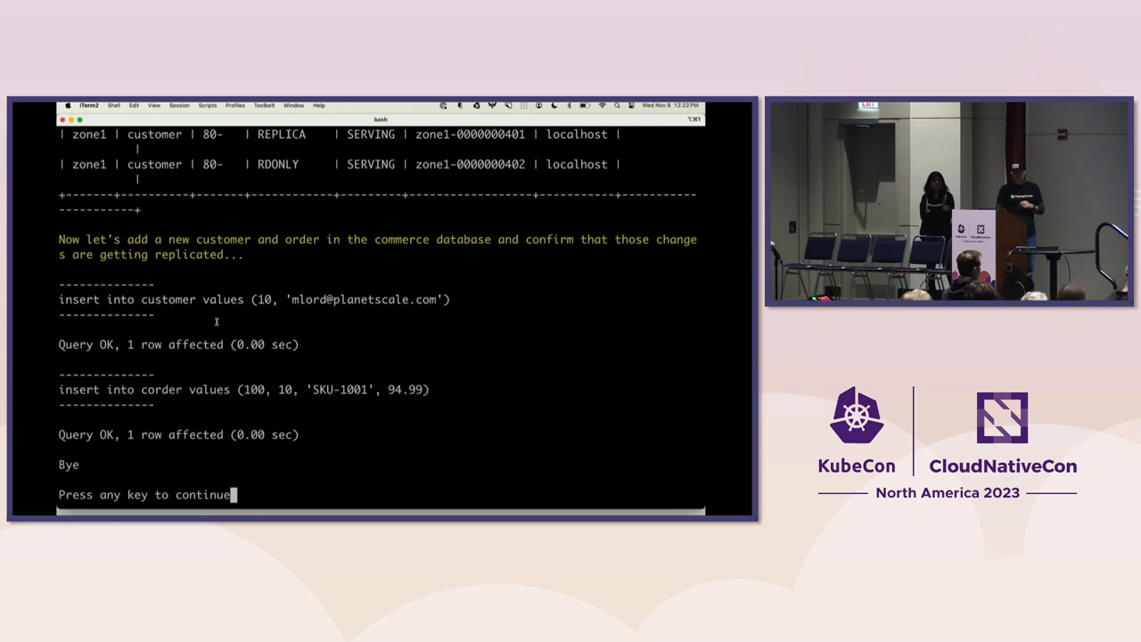
# Run the mysql selects on customer shards -80 and 80- and review the replicated rows
pyautogui.press('enter')
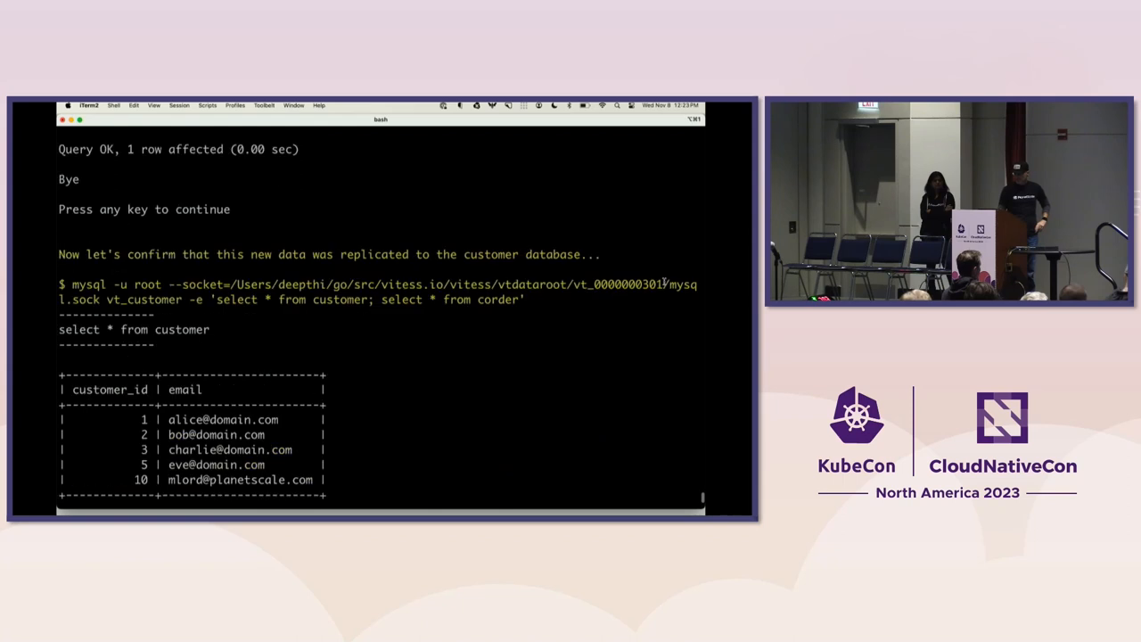
pyautogui.doubleClick(650, 286)
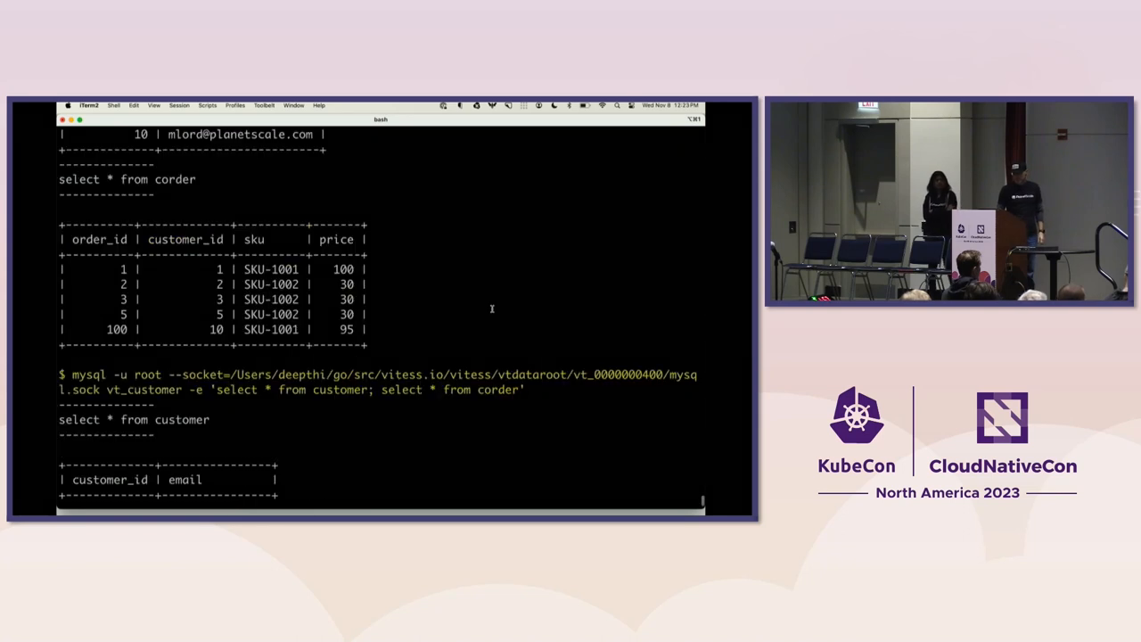
pyautogui.scroll(-3)
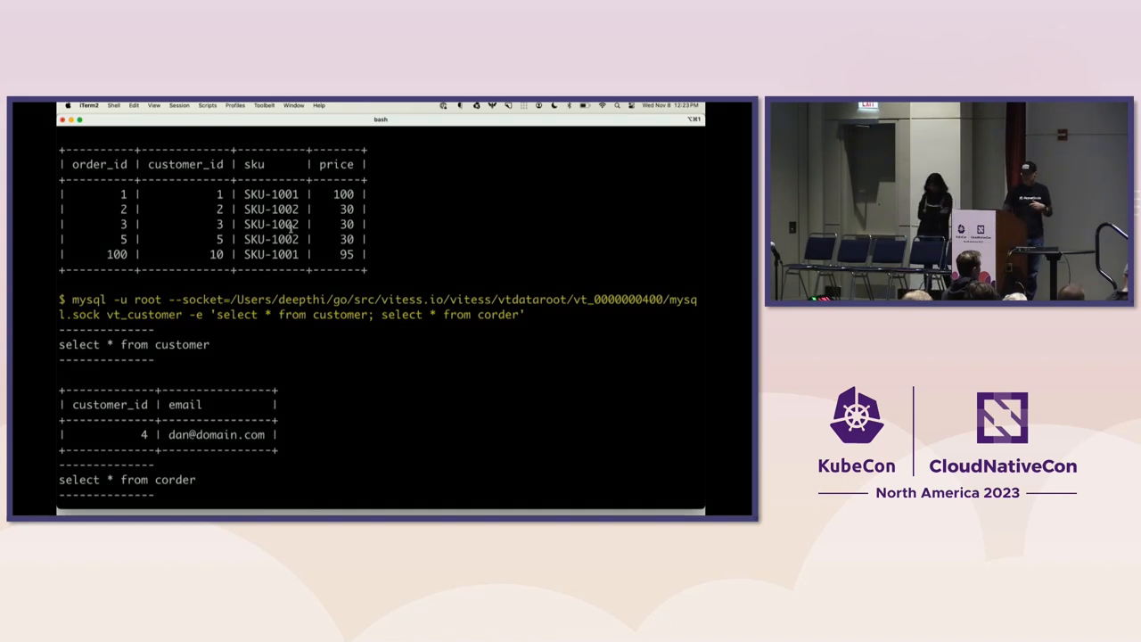
pyautogui.scroll(-3)
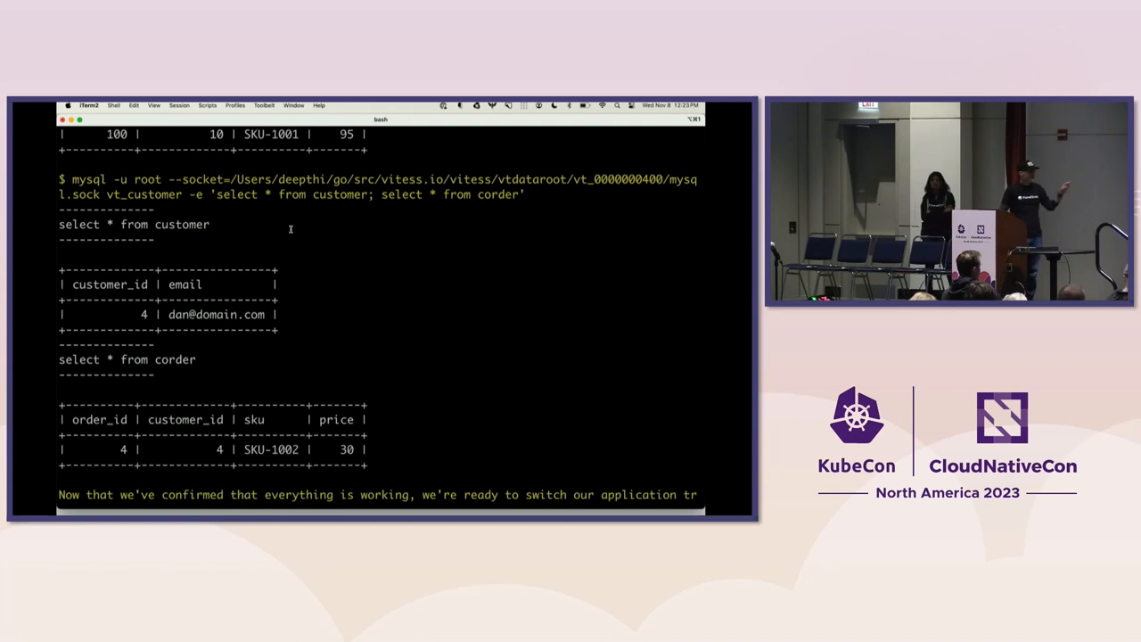
pyautogui.scroll(-3)
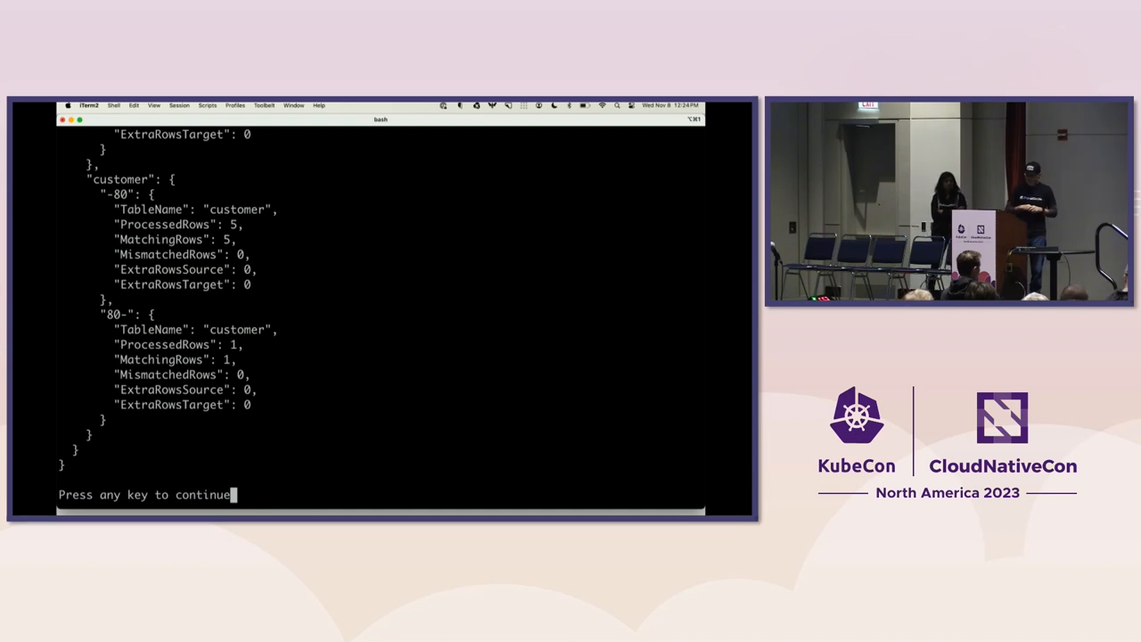
# Run MoveTables SwitchTraffic for replica/rdonly reads and show the updated routing rules
pyautogui.press('enter')
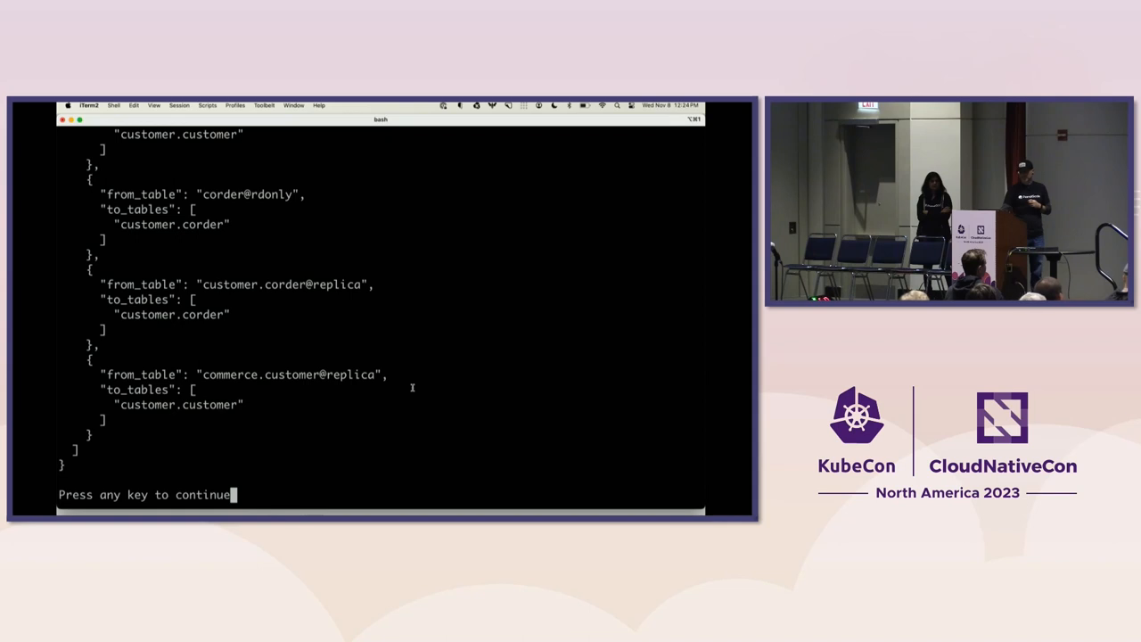
# Run the delete of the new customer from the commerce database
pyautogui.press('enter')
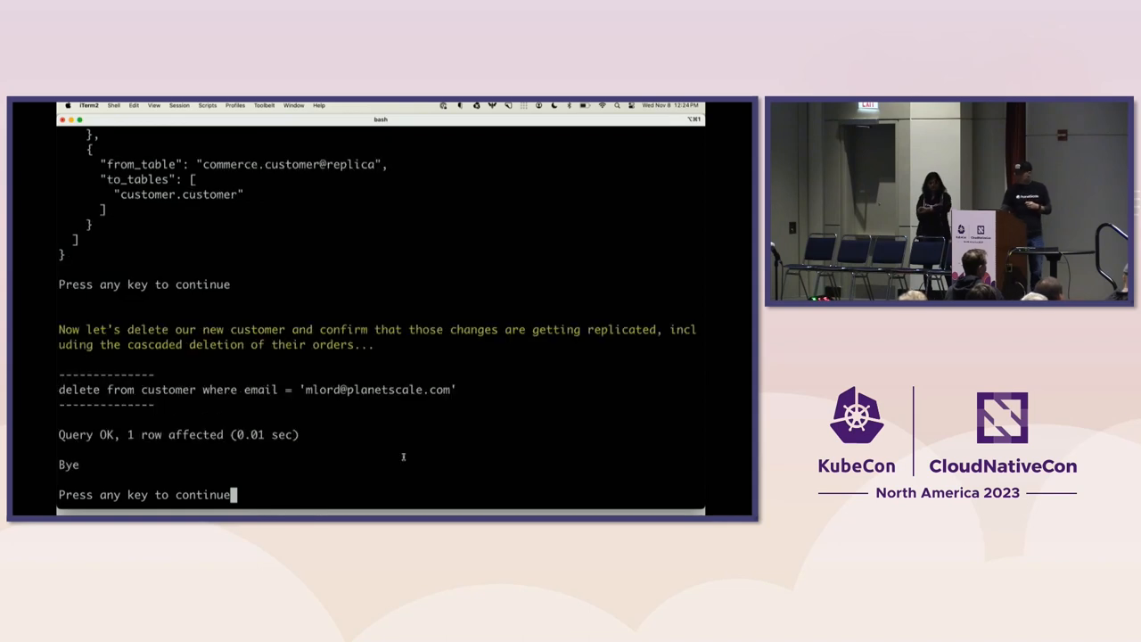
pyautogui.moveTo(303, 367)
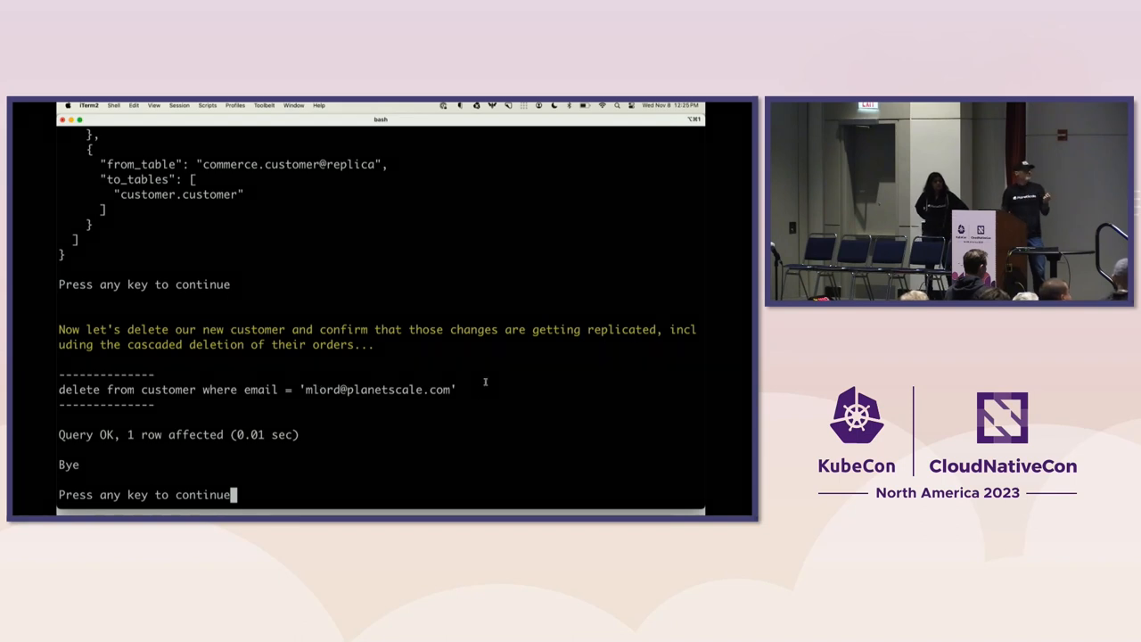
pyautogui.moveTo(473, 382)
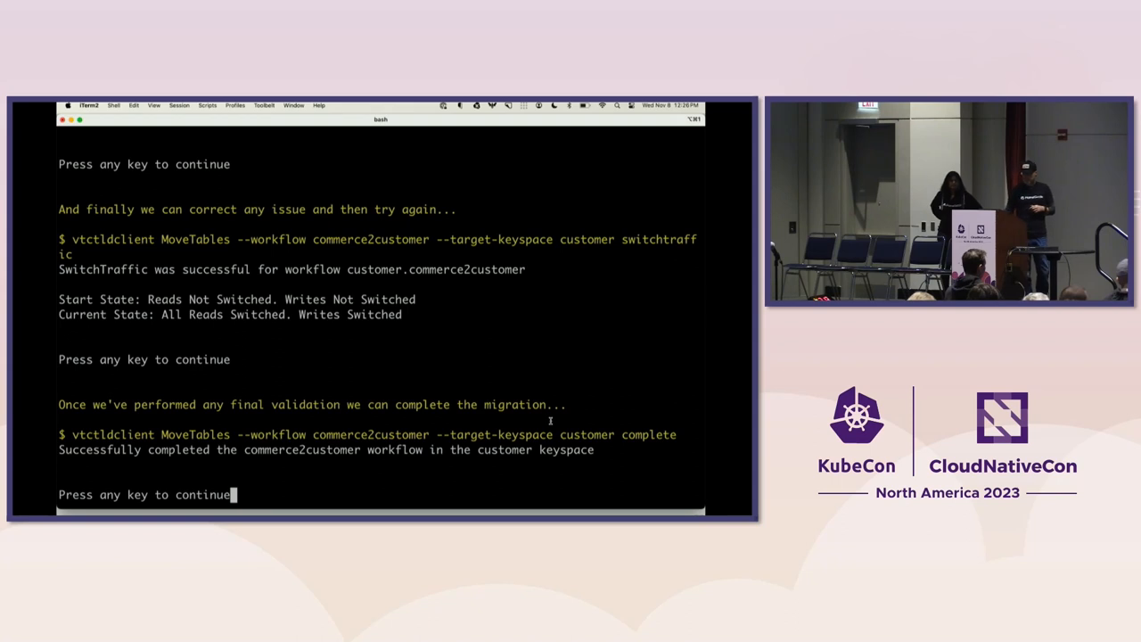
# Run show tables, workflow list and GetRoutingRules to confirm cleanup of commerce2customer
pyautogui.press('enter')
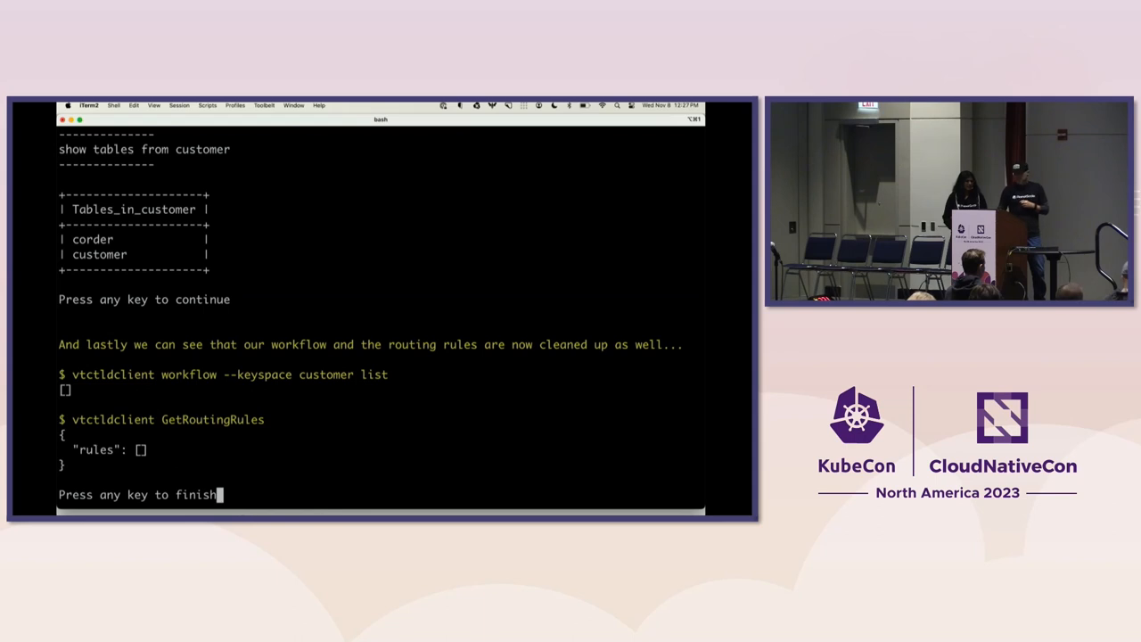
# End the demo script and bring Safari's presentation slides to the front via Cmd+Tab
pyautogui.press('enter')
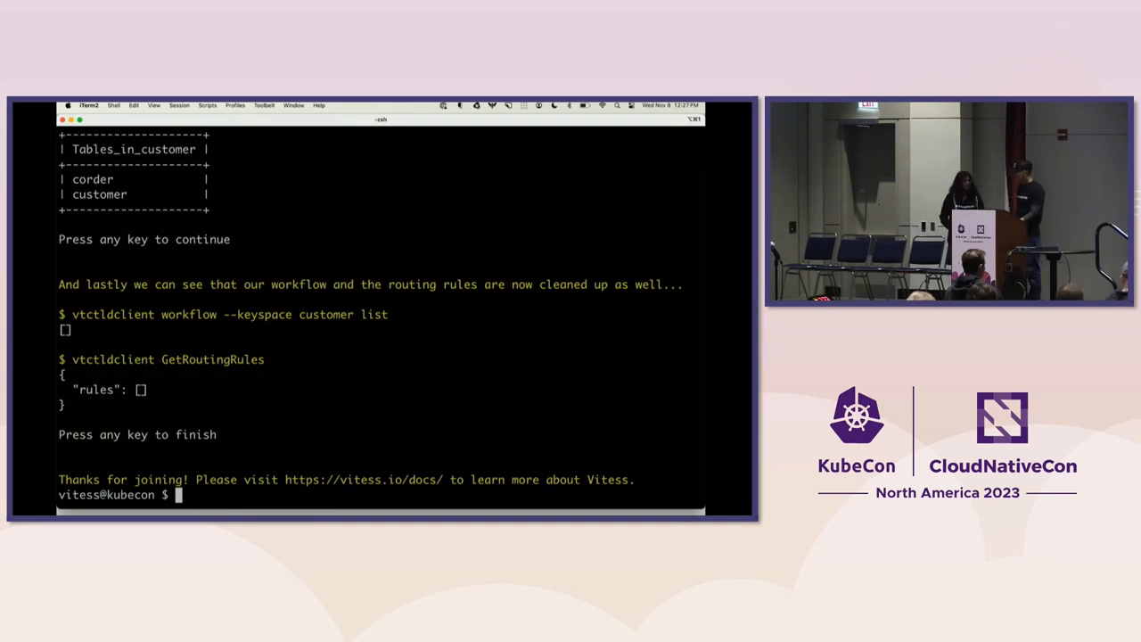
pyautogui.press('Cmd+Tab')
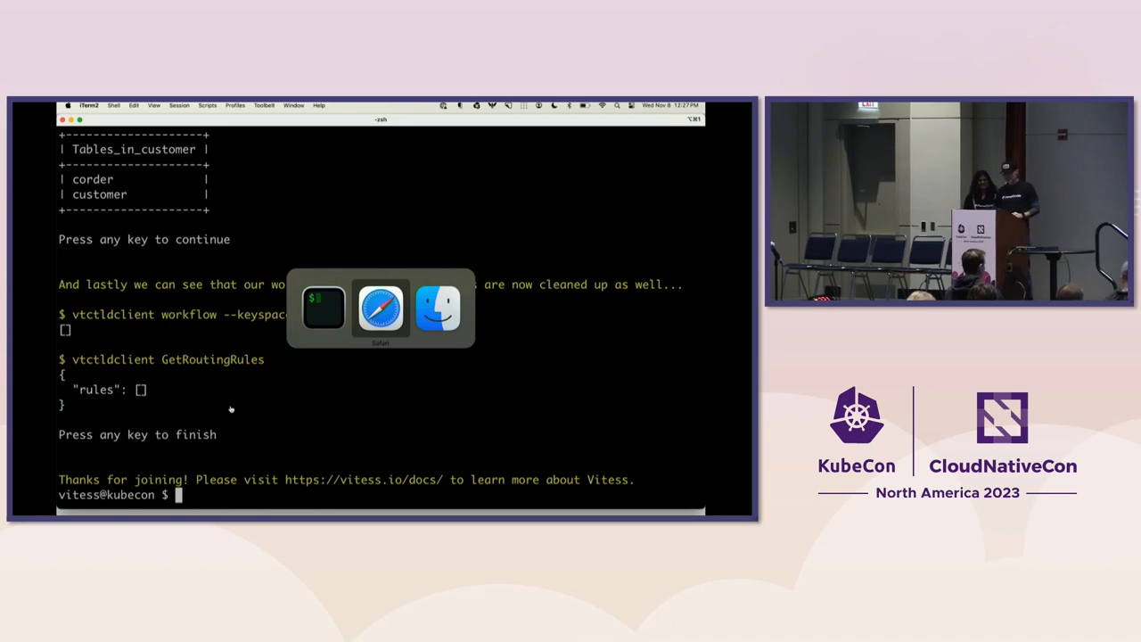
pyautogui.click(382, 310)
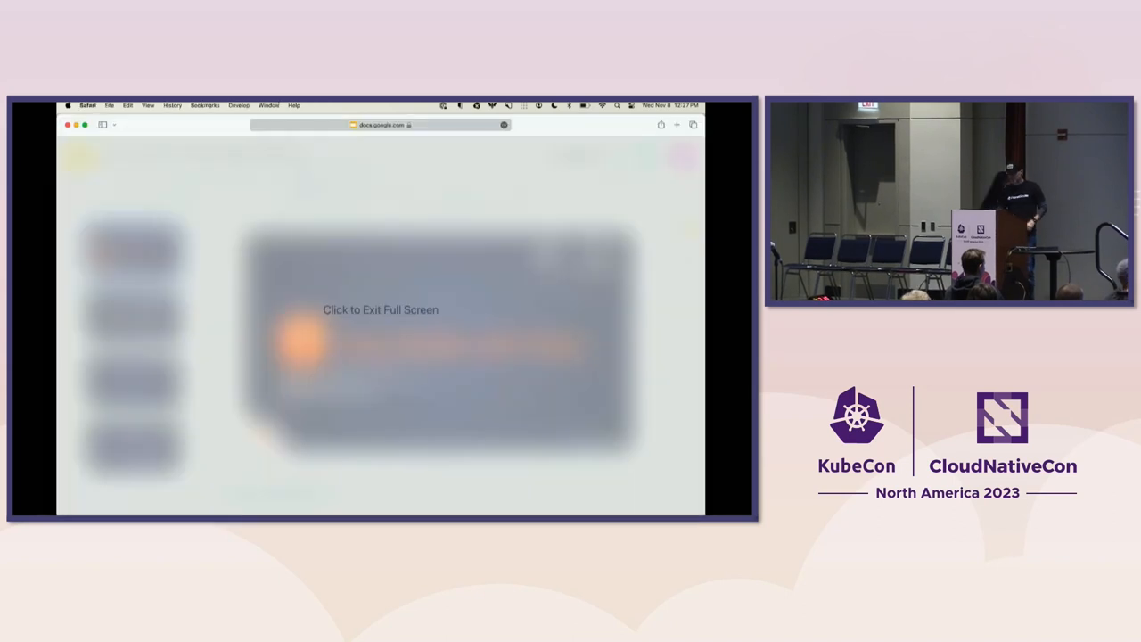